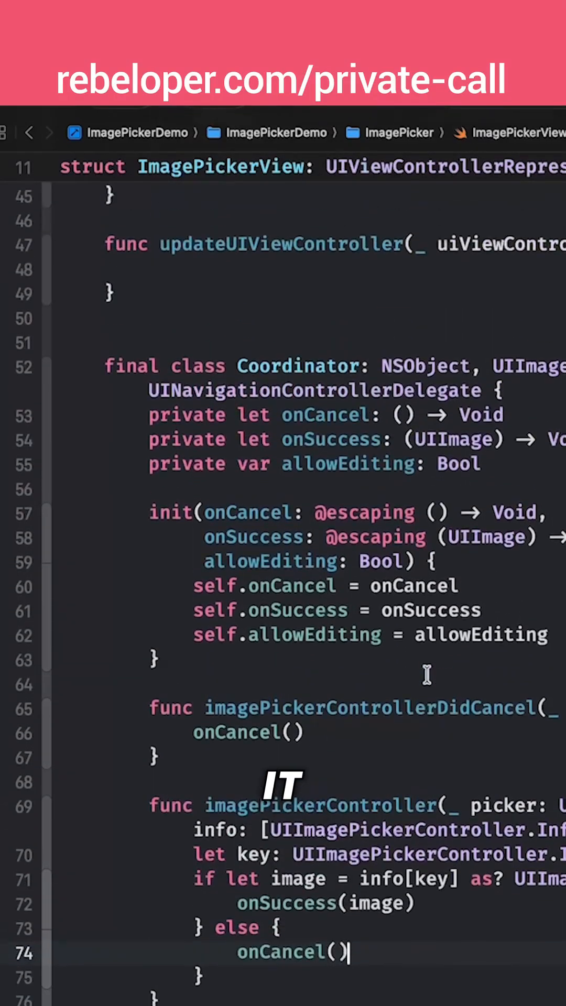
# Insert makeCoordinator() above the Coordinator class, returning a Coordinator initializer with onCancel and onSuccess.
pyautogui.doubleClick(297, 369)
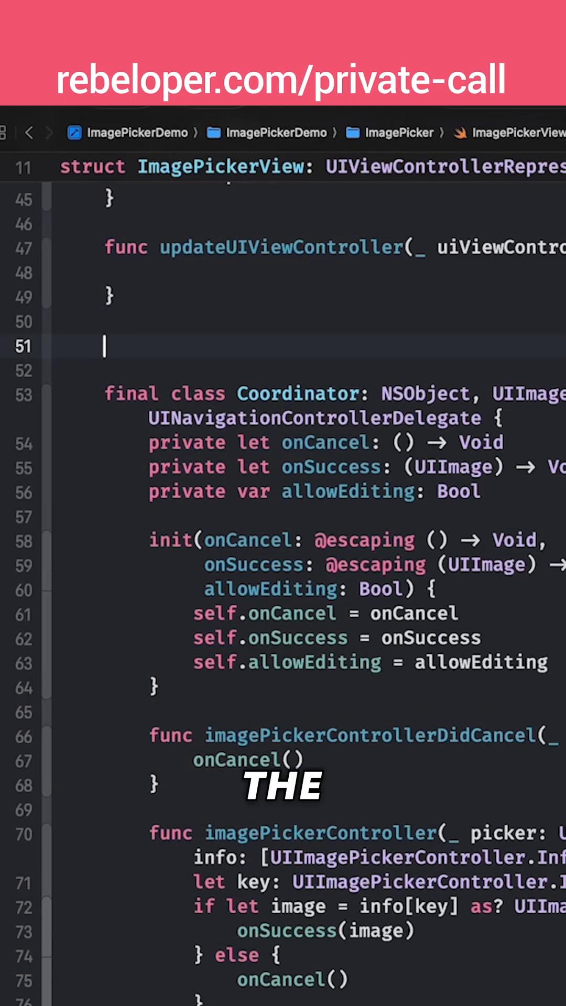
pyautogui.write('makeCoordinator() → Coordinator {')
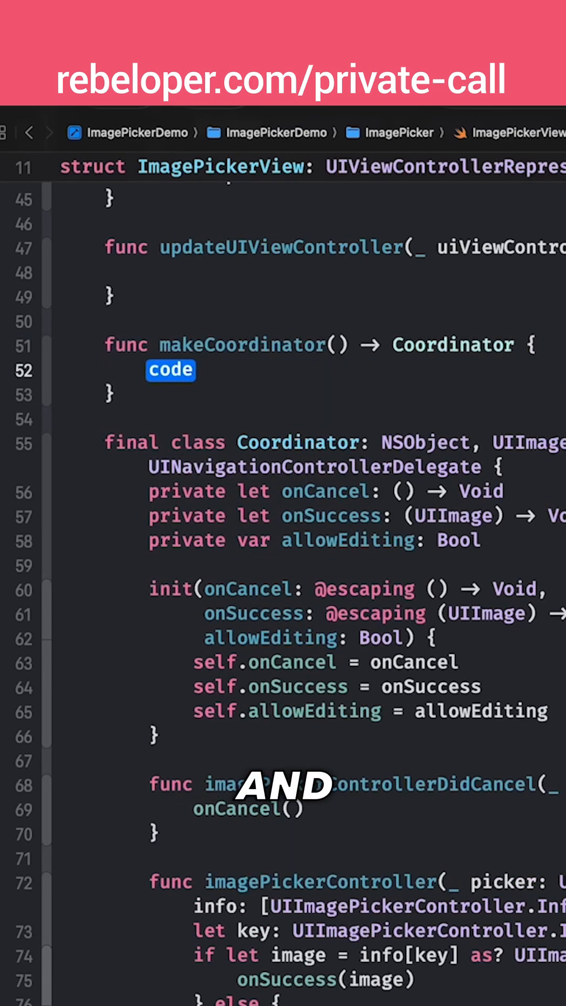
pyautogui.write('Coordinator(onCancel: {')
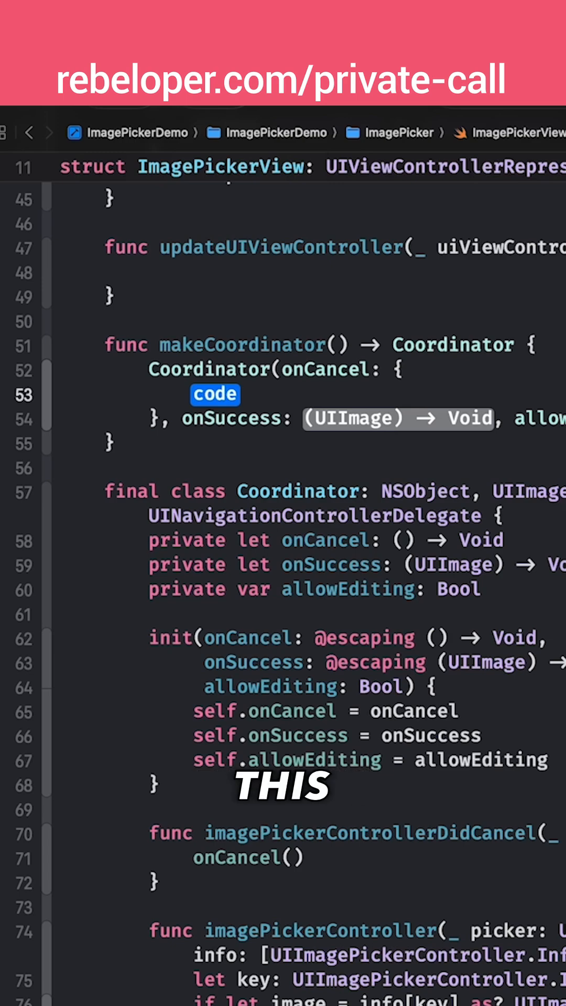
# Fill the coordinator's onCancel closure with onCancel() followed by dismiss().
pyautogui.write('o')
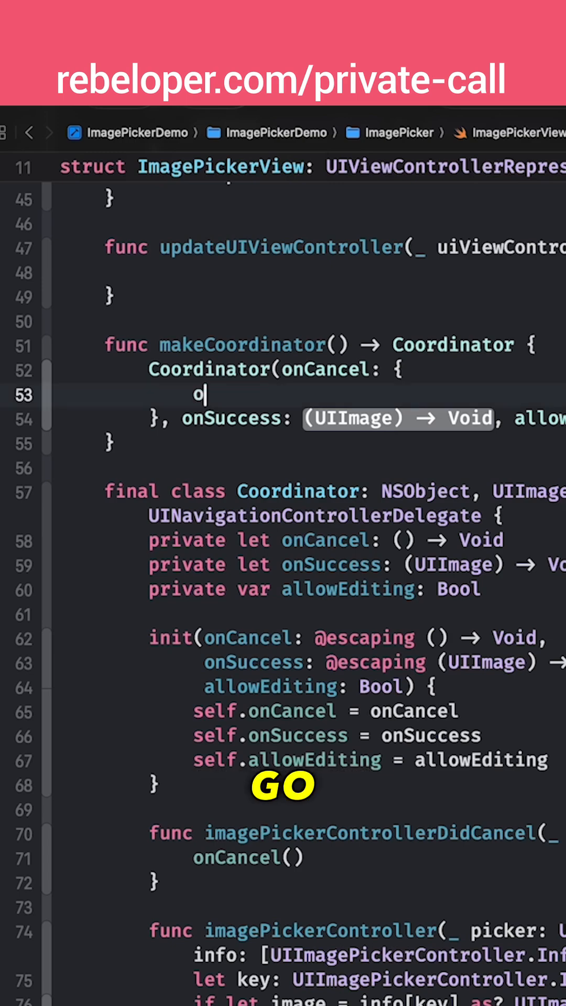
pyautogui.write('onCancel()')
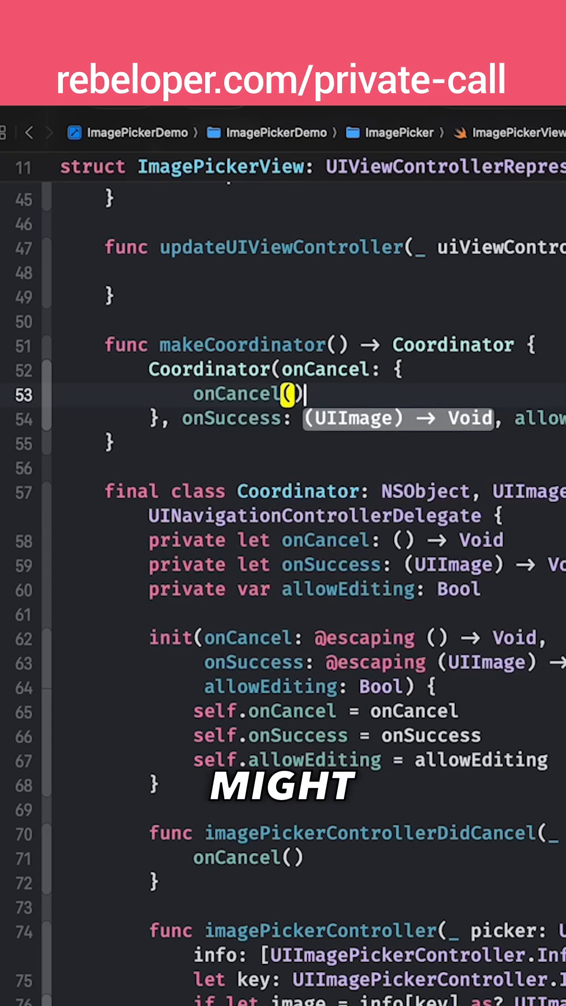
pyautogui.write('dismiss(')
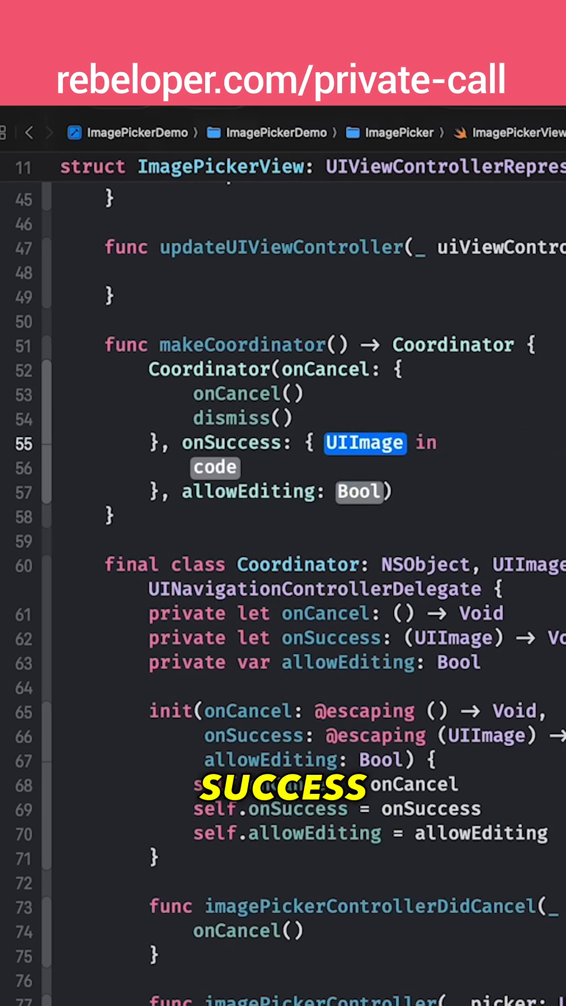
# Give onSuccess an image parameter calling onSuccess(image) and dismiss(), and pass allowsEditing as allowEditing.
pyautogui.write('ima')
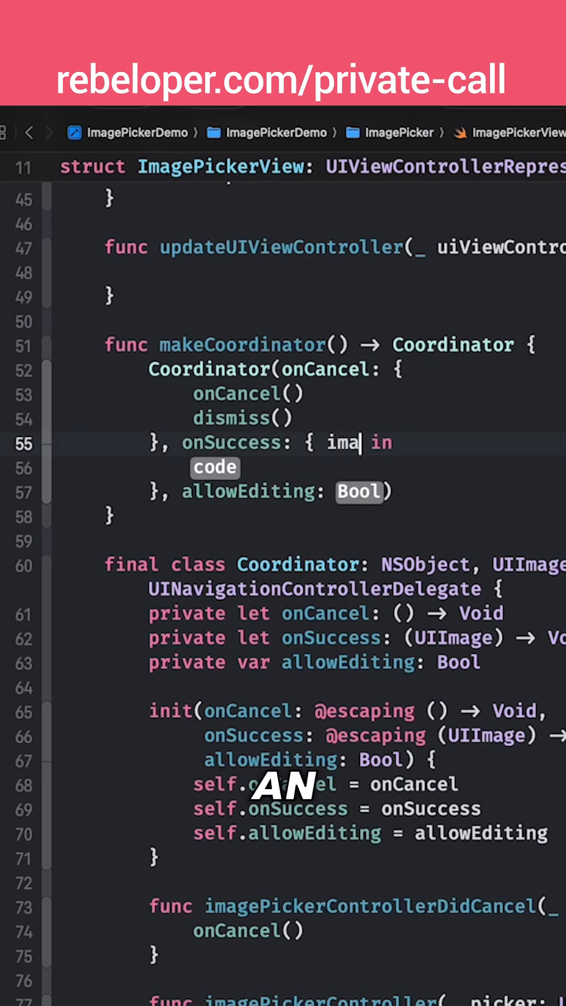
pyautogui.write('ge')
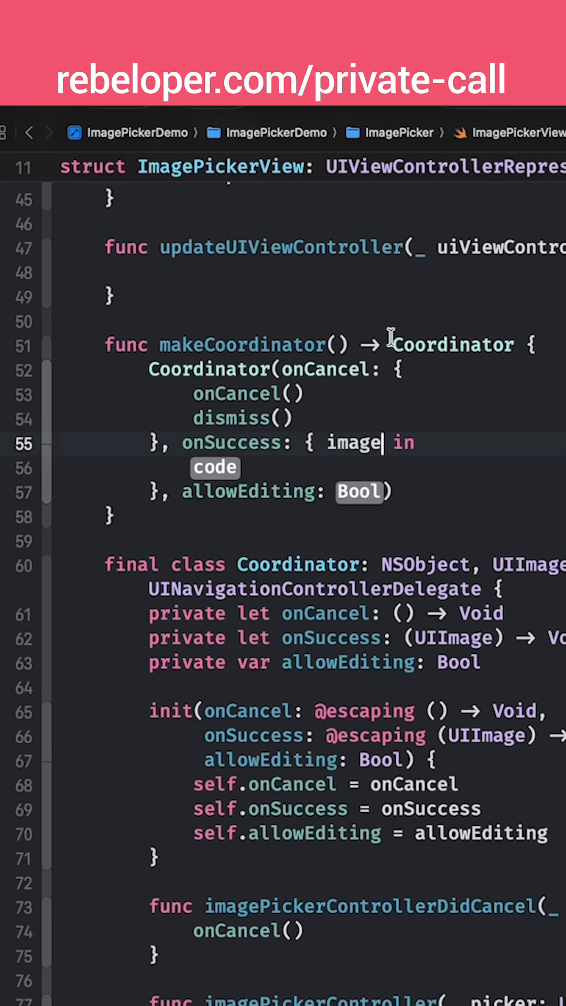
pyautogui.write('onSuccess')
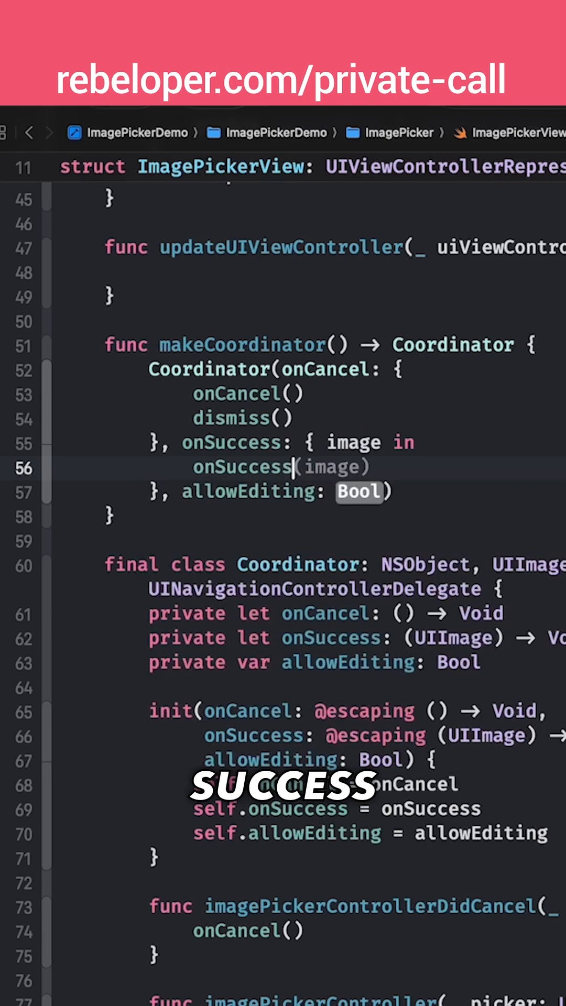
pyautogui.write('dismiss()')
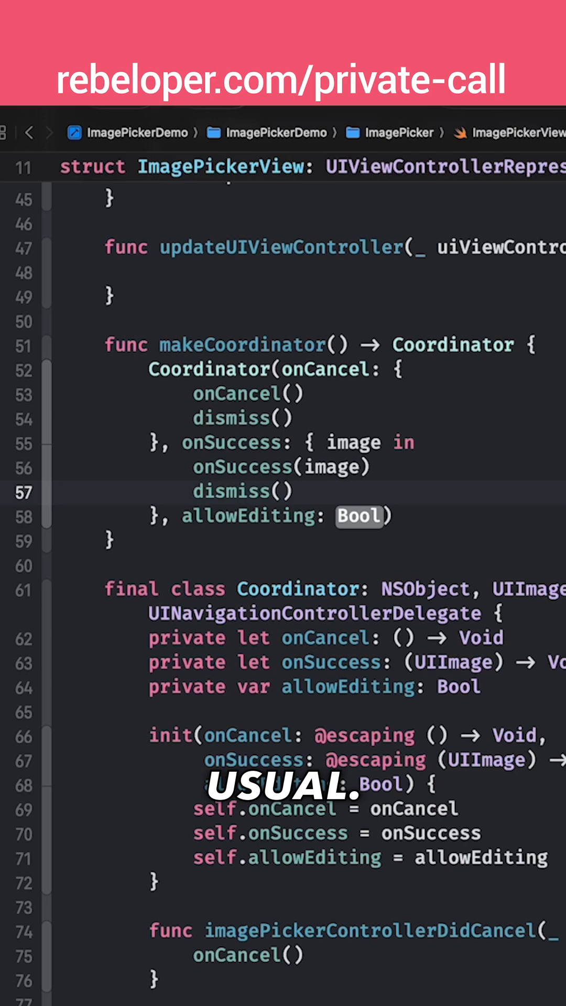
pyautogui.write('all')
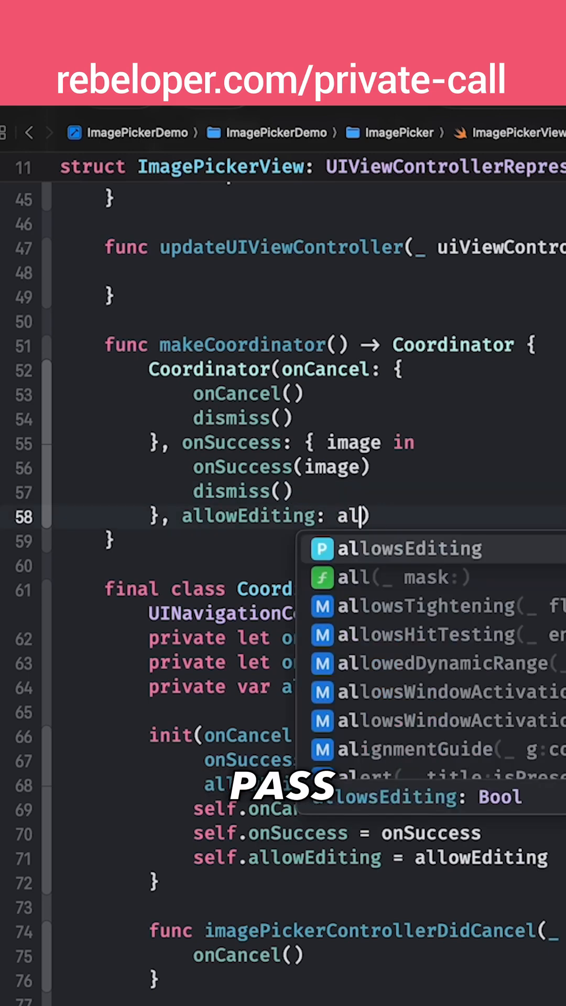
pyautogui.click(408, 548)
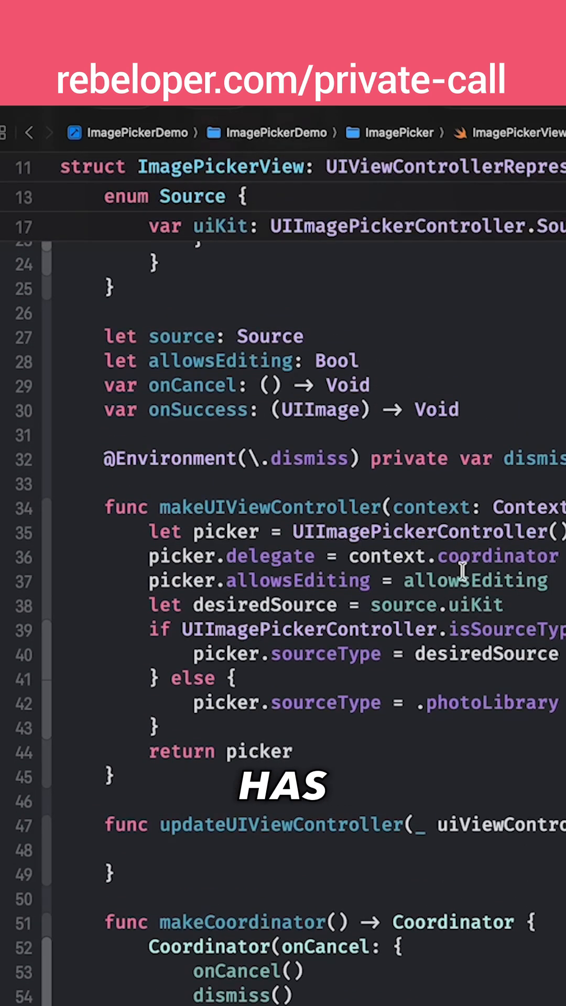
# Open ContentView.swift and start a modifier after the 'Pick an image' button's closing brace.
pyautogui.doubleClick(269, 555)
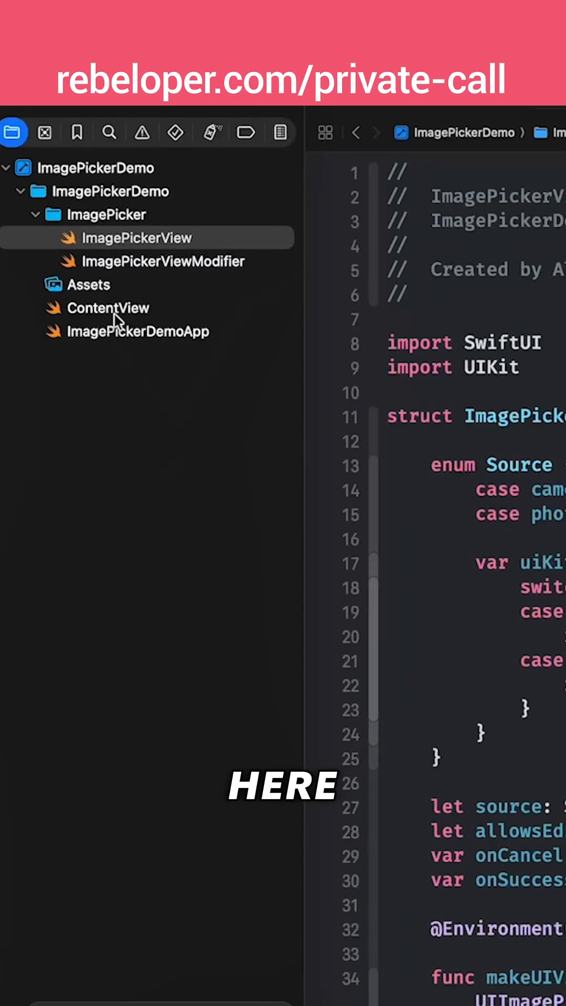
pyautogui.click(108, 307)
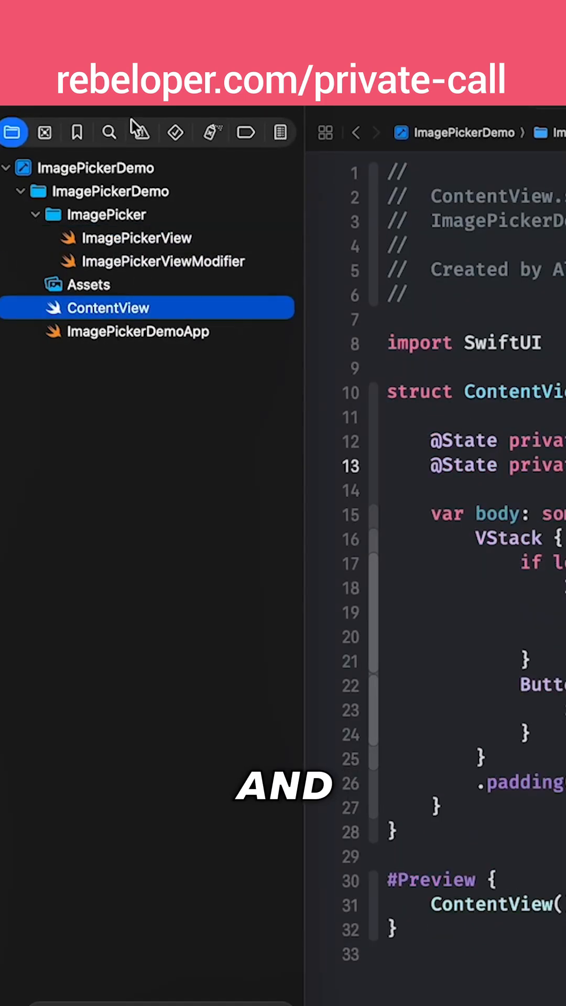
pyautogui.doubleClick(298, 708)
pyautogui.write('.')
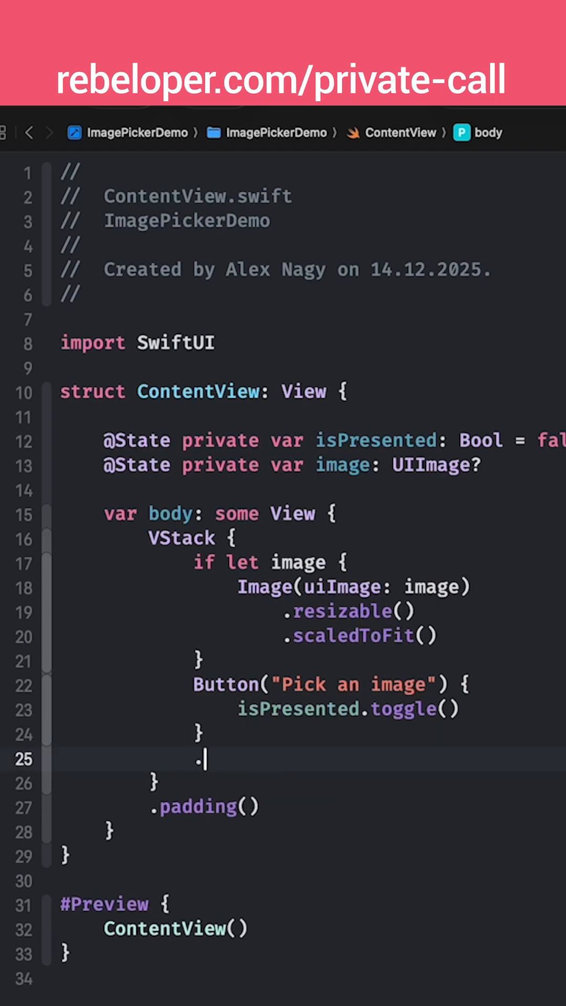
# Add .fullScreenCover(isPresented: $isPresented) showing ImagePickerView, then select the ImagePickerDemo project.
pyautogui.write('fullScreenCover(isPresented: $isP')
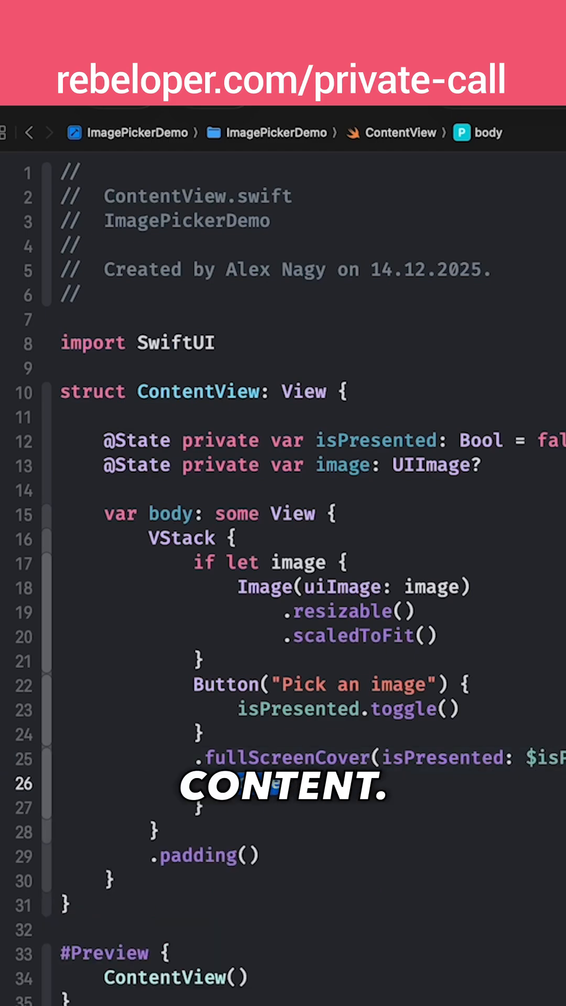
pyautogui.write('Image')
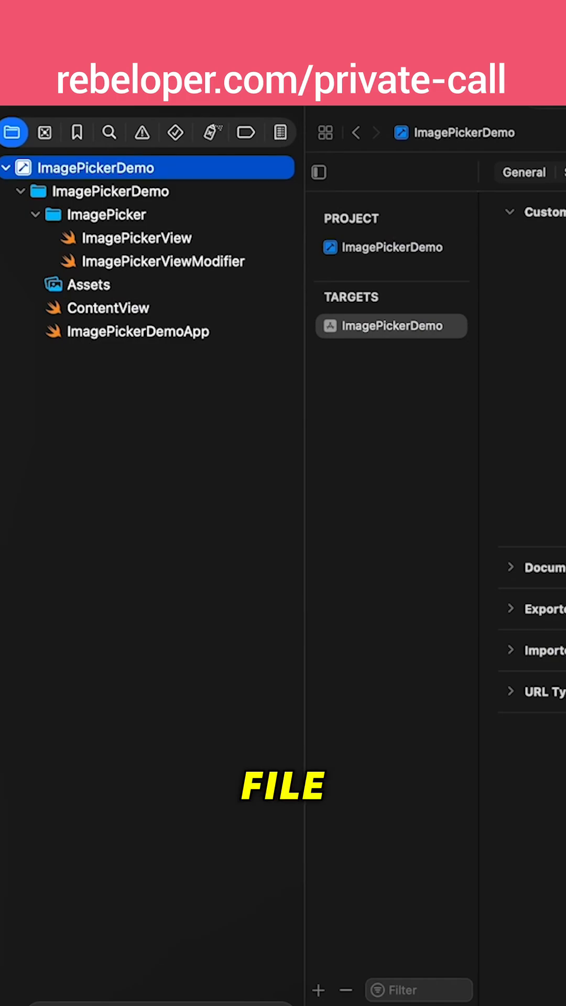
# Check the target's Info tab for Privacy - Camera Usage Description set to 'Take photos'.
pyautogui.click(242, 172)
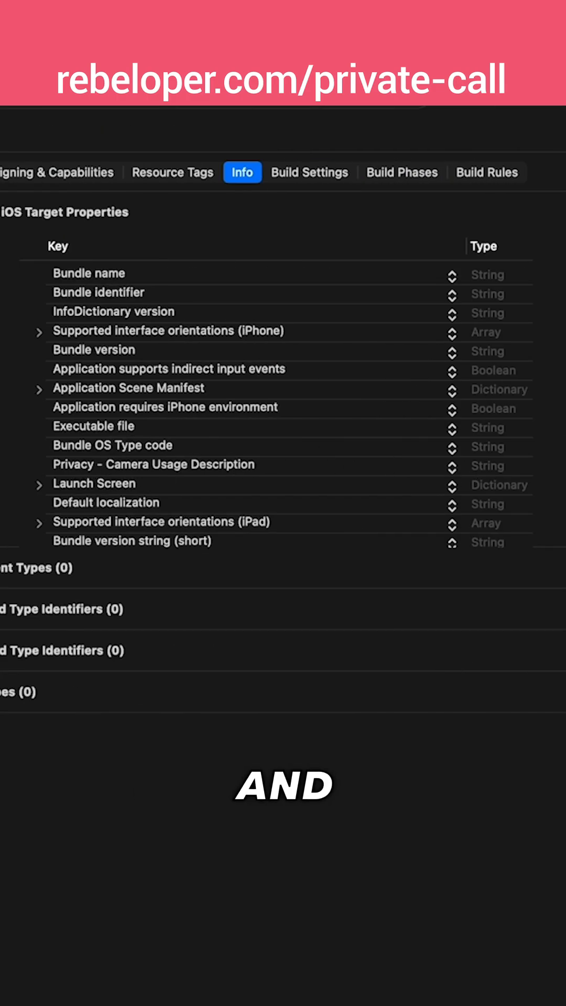
pyautogui.hscroll(3)
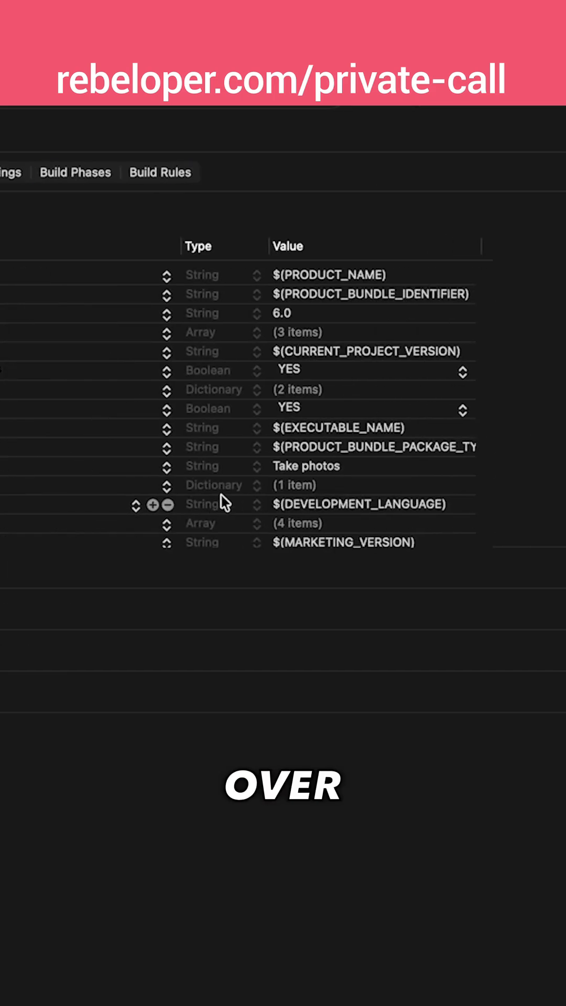
pyautogui.moveTo(314, 475)
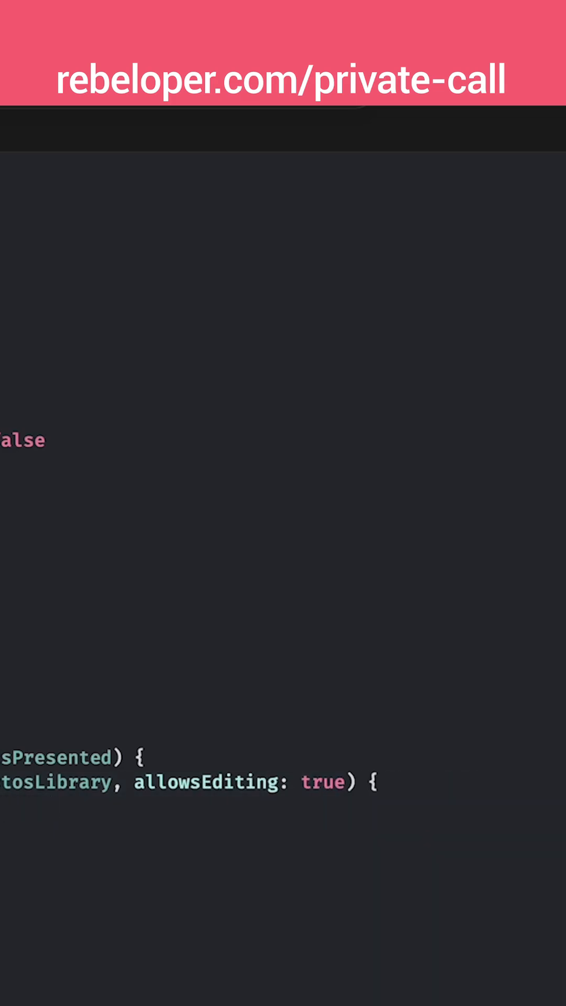
# Make the cover's onCancel print "cancelled" and onSuccess assign self.image = image.
pyautogui.write('print("cancelled""')
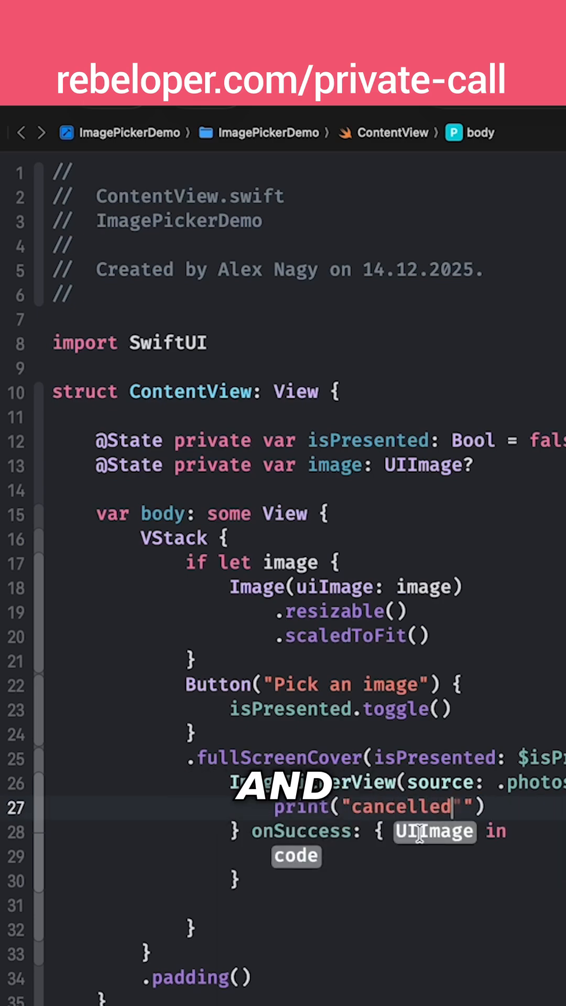
pyautogui.write('image')
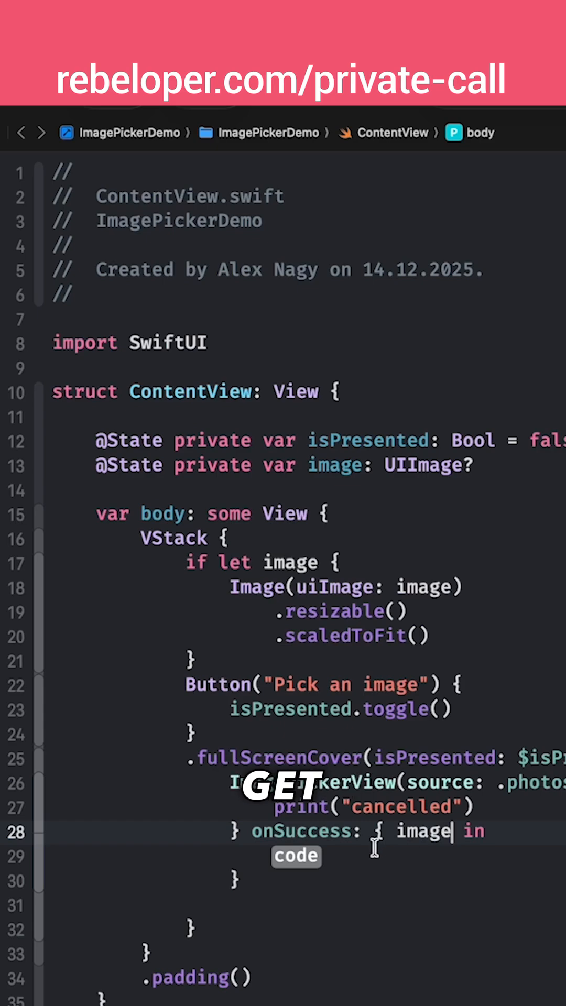
pyautogui.write('seldf')
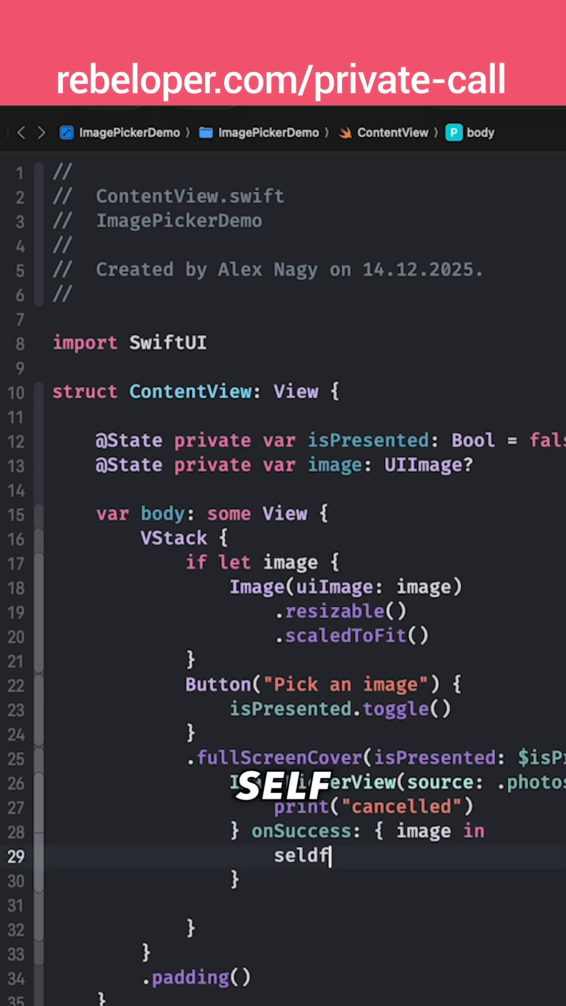
pyautogui.write('self.image = image')
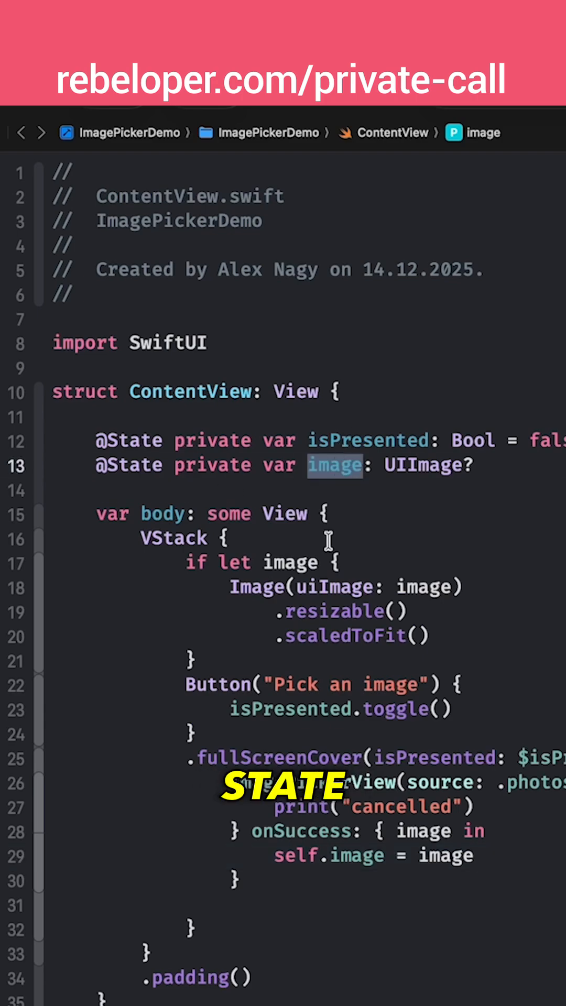
pyautogui.moveTo(231, 587); pyautogui.dragTo(430, 635)
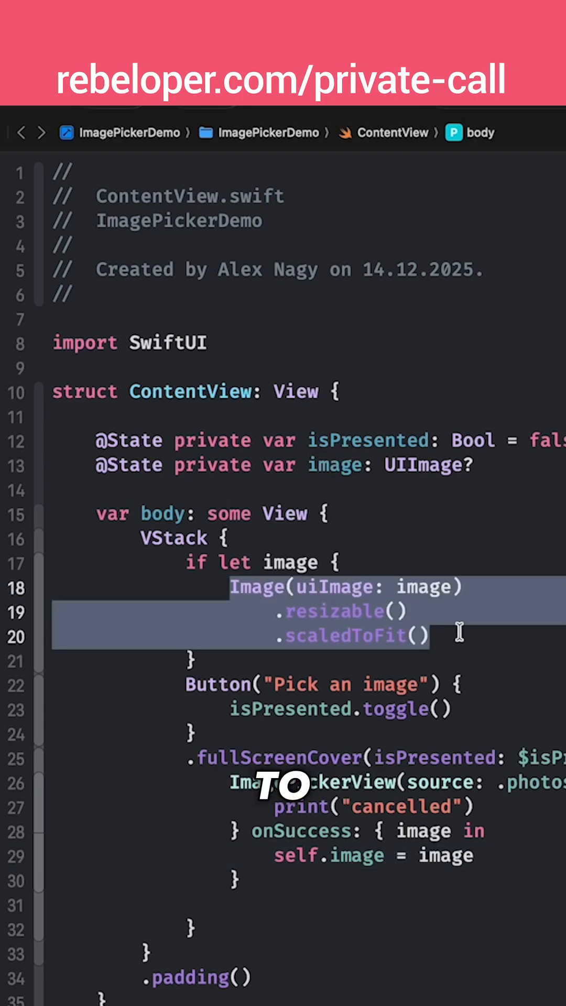